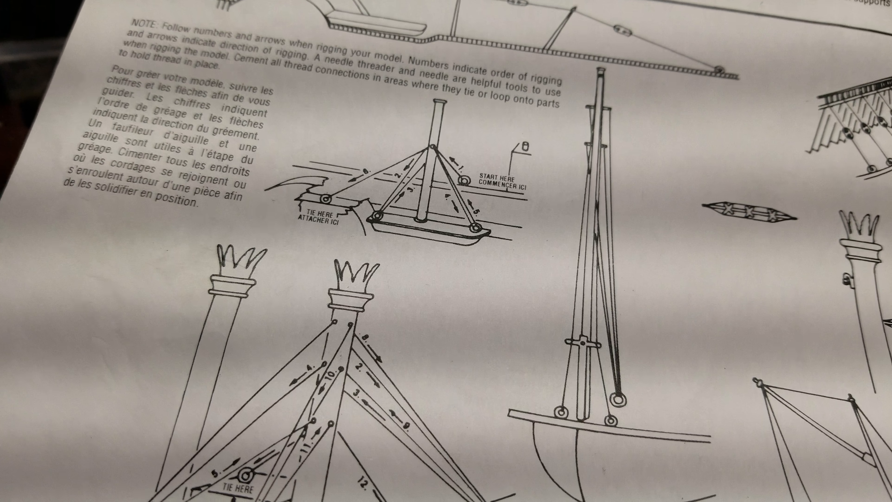
scroll("down", 3)
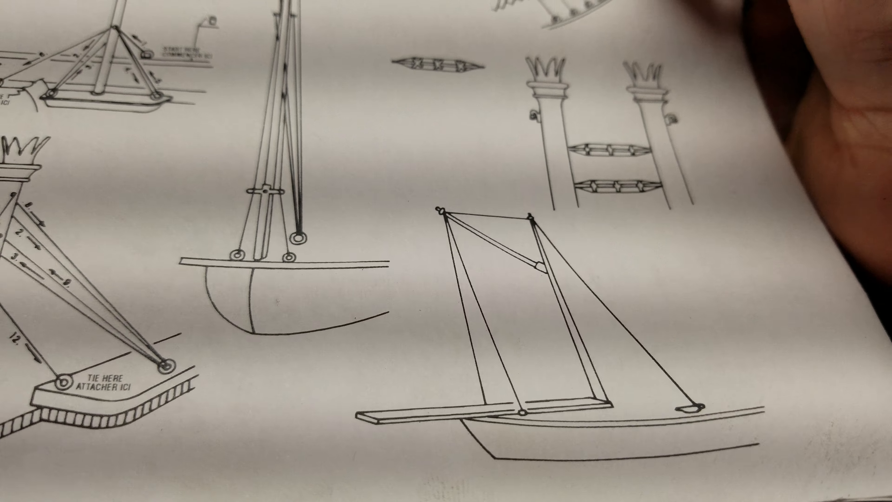
scroll("down", 3)
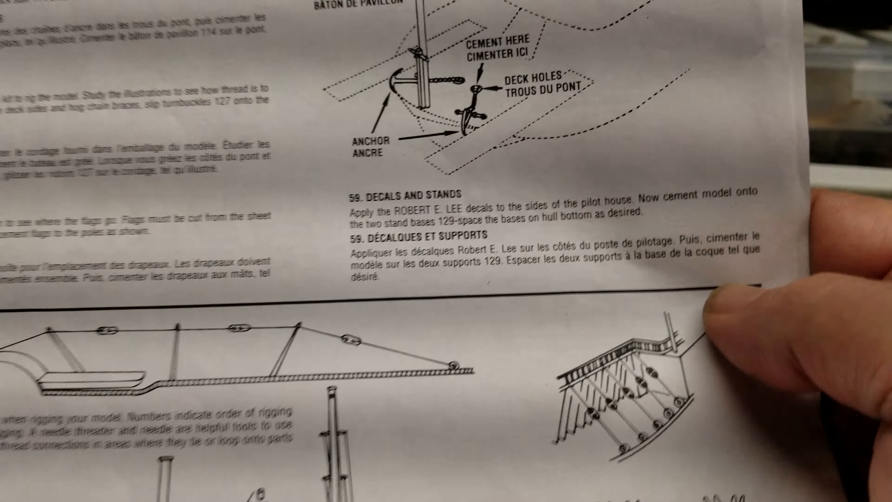